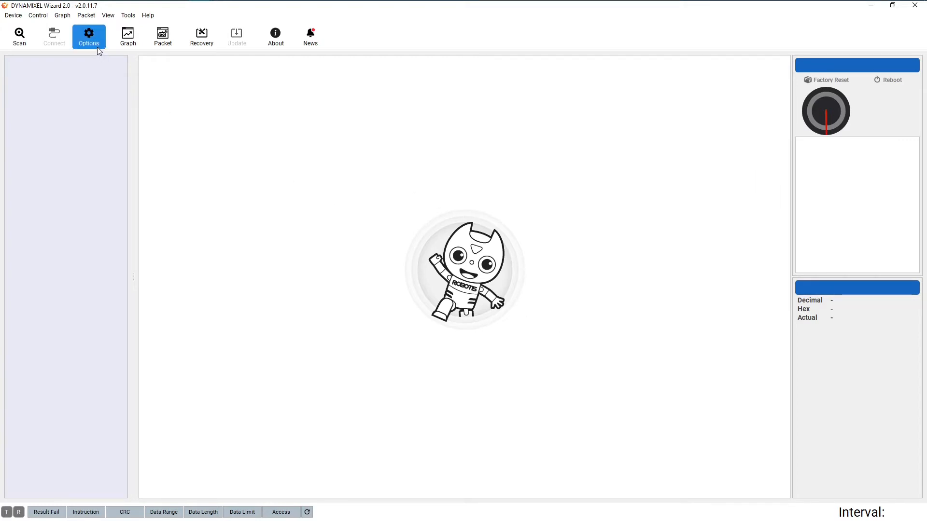
Bring up the scan Options dialog listing protocols, COM7, baud rates and ID range 0-252
{"action": "left_click", "coordinate": [88, 36]}
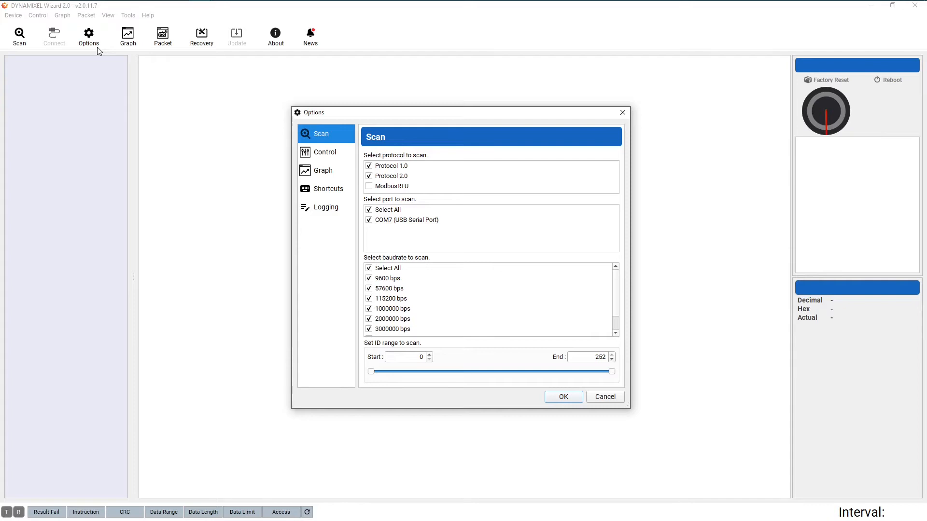
{"action": "mouse_move", "coordinate": [290, 134]}
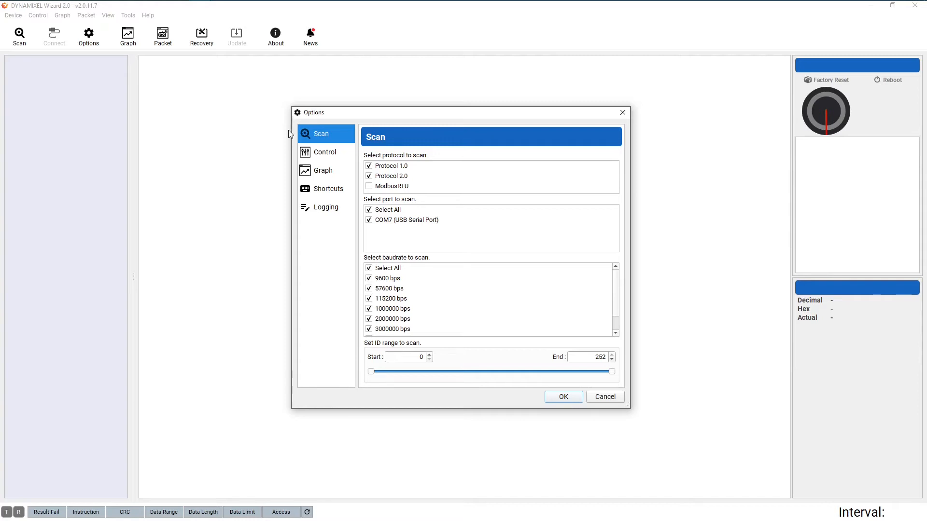
{"action": "mouse_move", "coordinate": [345, 168]}
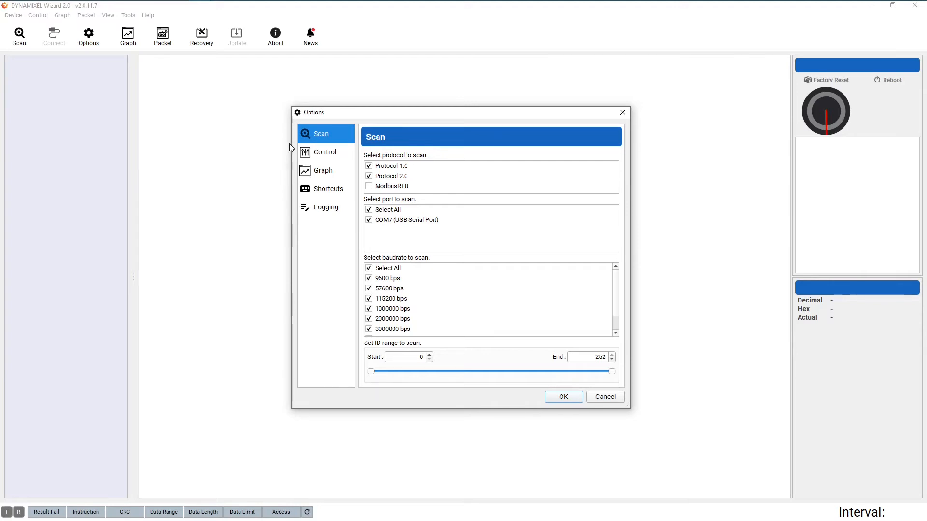
{"action": "mouse_move", "coordinate": [411, 156]}
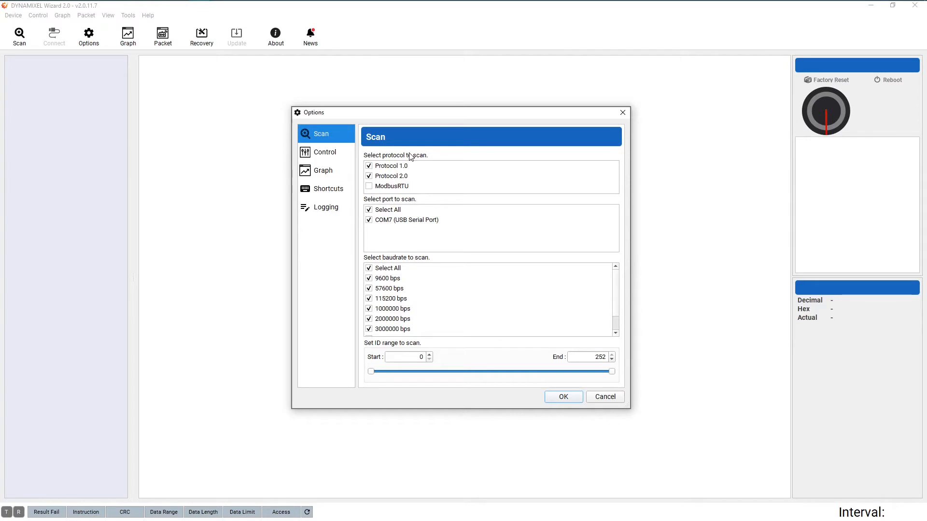
{"action": "mouse_move", "coordinate": [407, 161]}
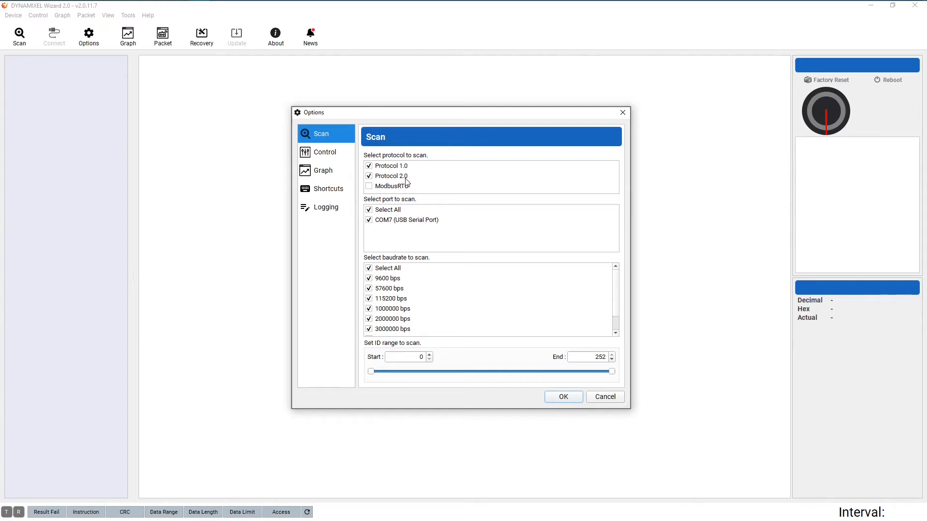
{"action": "mouse_move", "coordinate": [407, 183]}
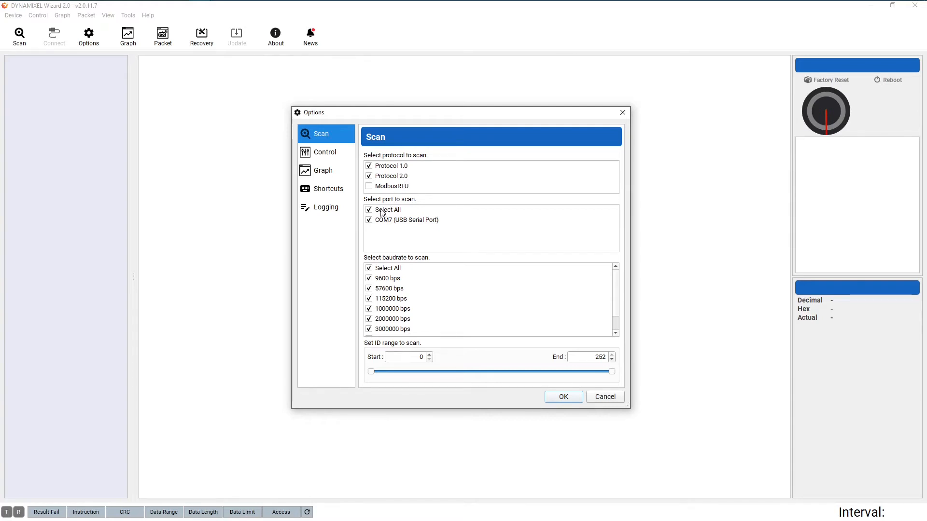
Scan every port and every baud rate, finding the XH430-W350 at ID 1, 57600 bps
{"action": "left_click", "coordinate": [388, 209]}
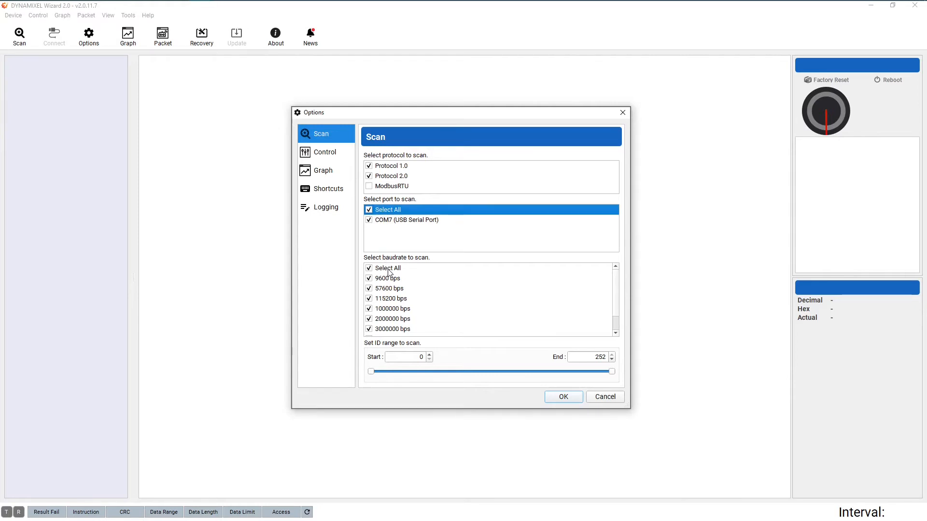
{"action": "left_click", "coordinate": [388, 268]}
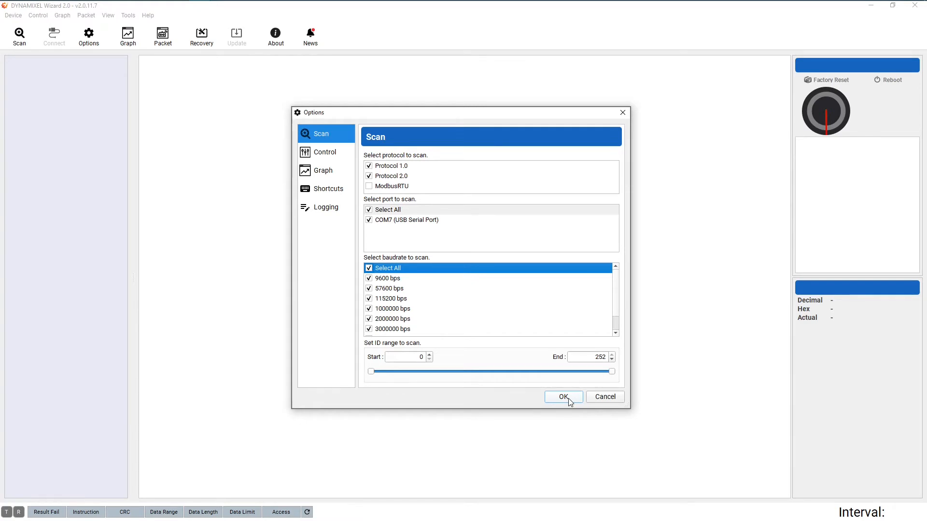
{"action": "left_click", "coordinate": [562, 396]}
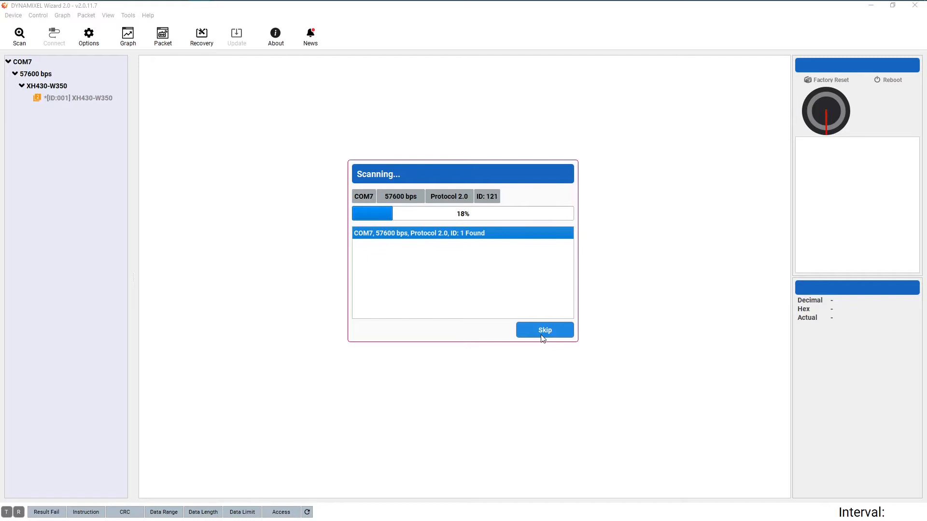
Skip the remaining scan and connect to the [ID:001] XH430-W350 to view its control table
{"action": "left_click", "coordinate": [544, 331]}
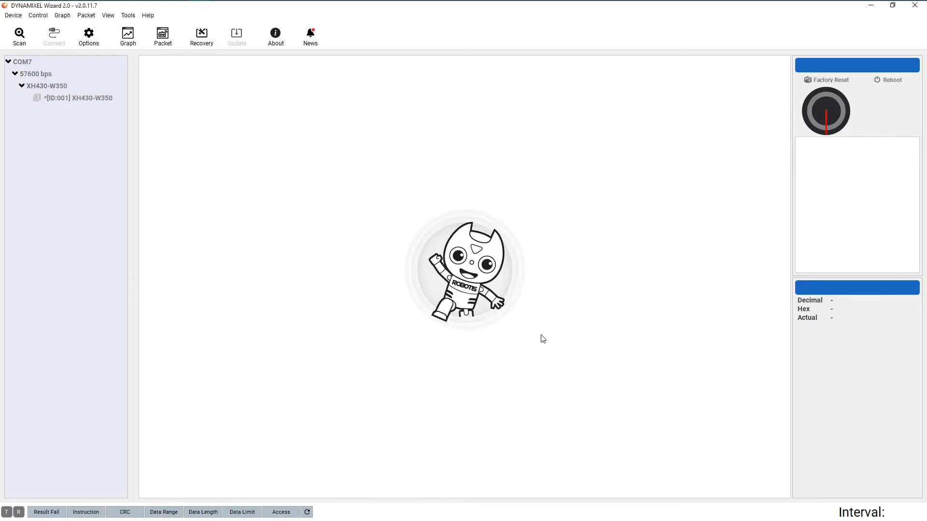
{"action": "left_click", "coordinate": [53, 36]}
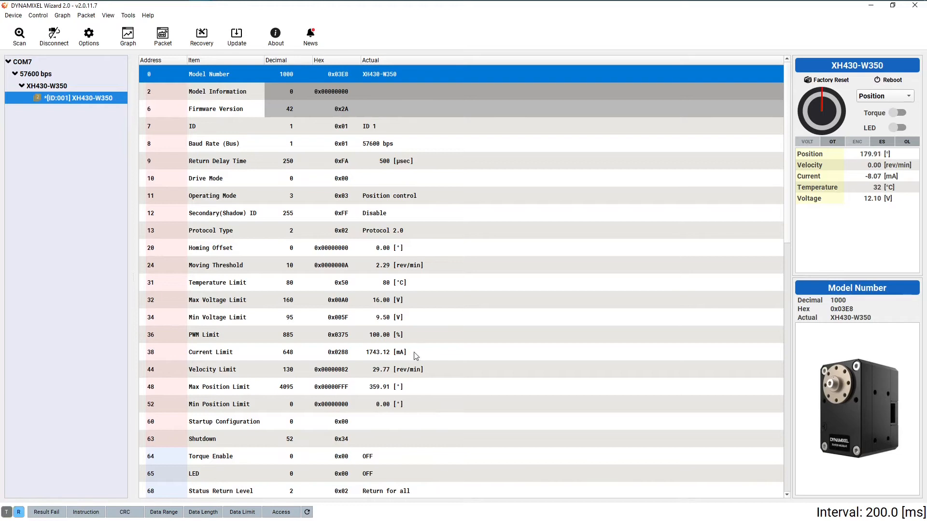
{"action": "mouse_move", "coordinate": [438, 95]}
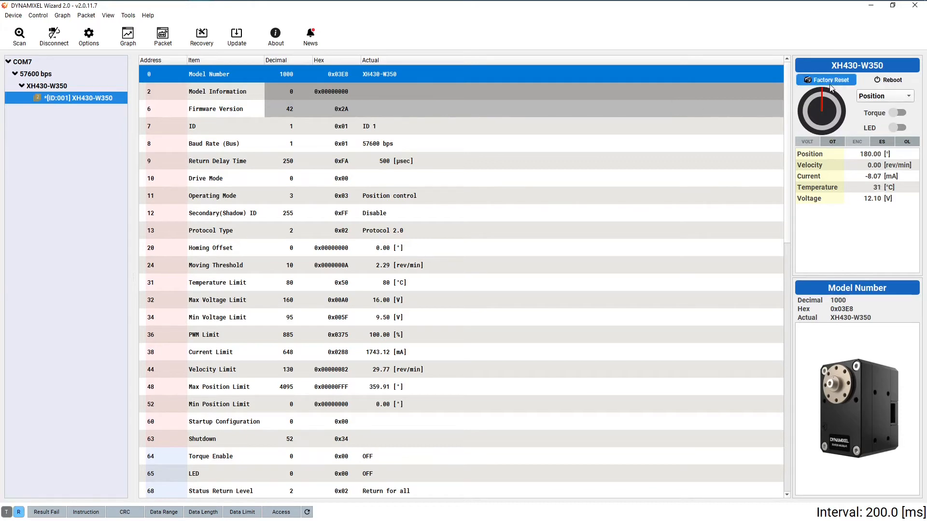
{"action": "mouse_move", "coordinate": [839, 95]}
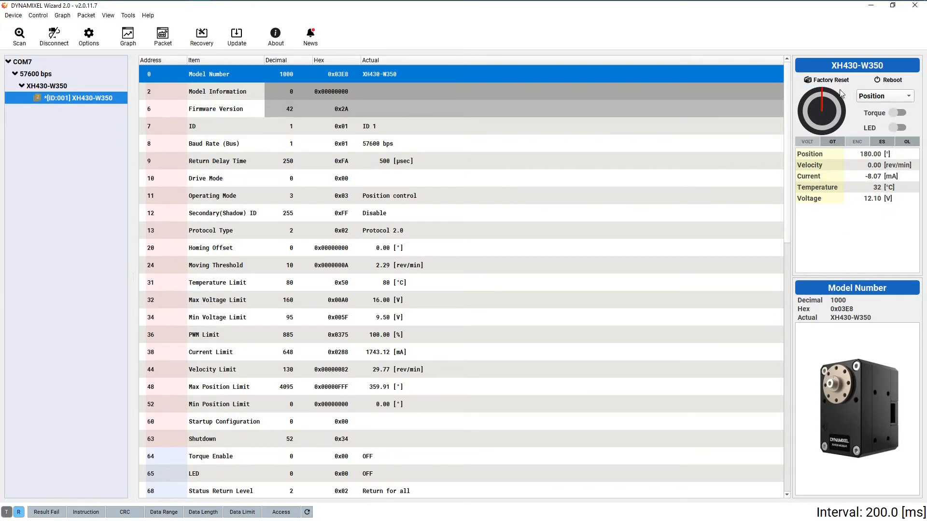
{"action": "mouse_move", "coordinate": [649, 135]}
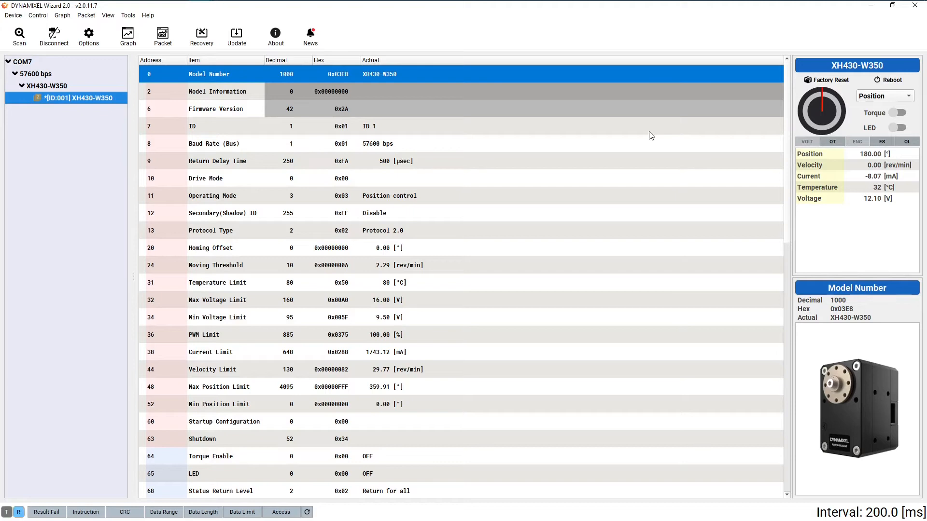
{"action": "mouse_move", "coordinate": [466, 154]}
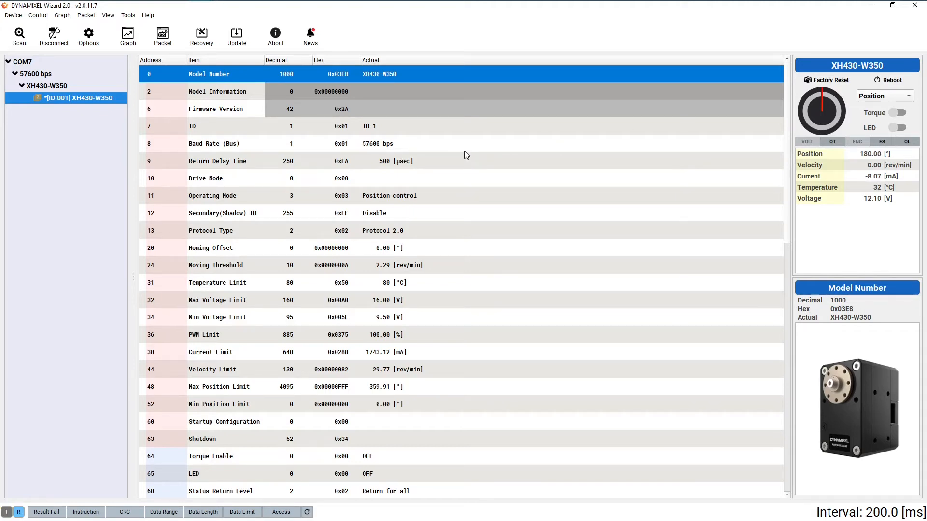
{"action": "mouse_move", "coordinate": [462, 154]}
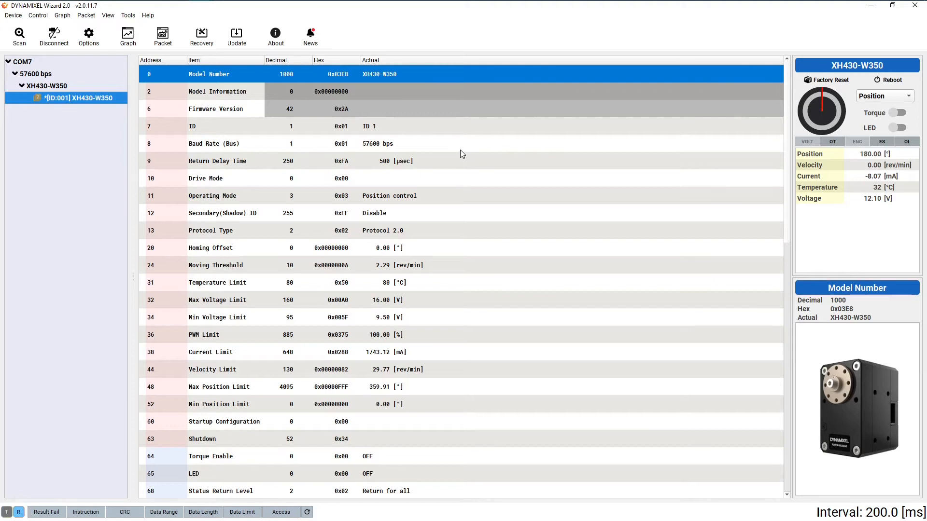
Run the firmware Update wizard through precautions and installation to version 45, then finish
{"action": "left_click", "coordinate": [235, 34]}
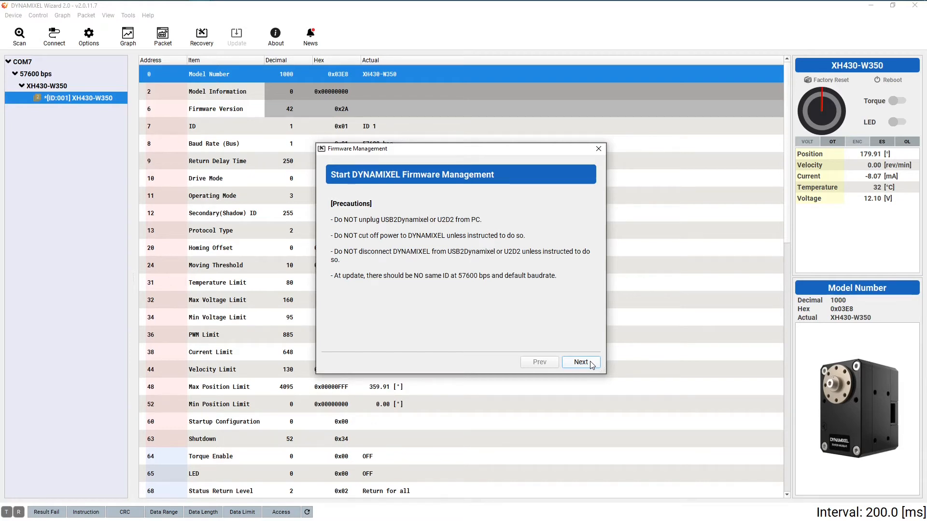
{"action": "left_click", "coordinate": [580, 362]}
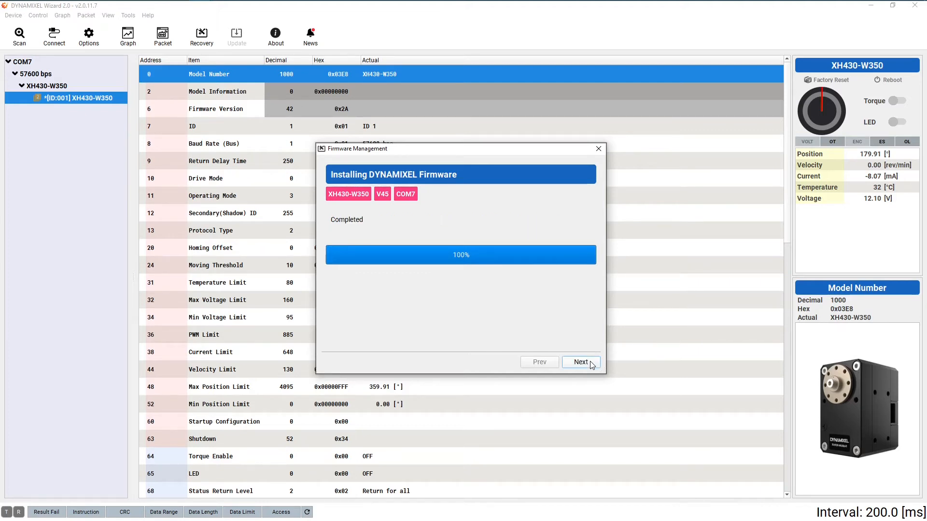
{"action": "left_click", "coordinate": [580, 362]}
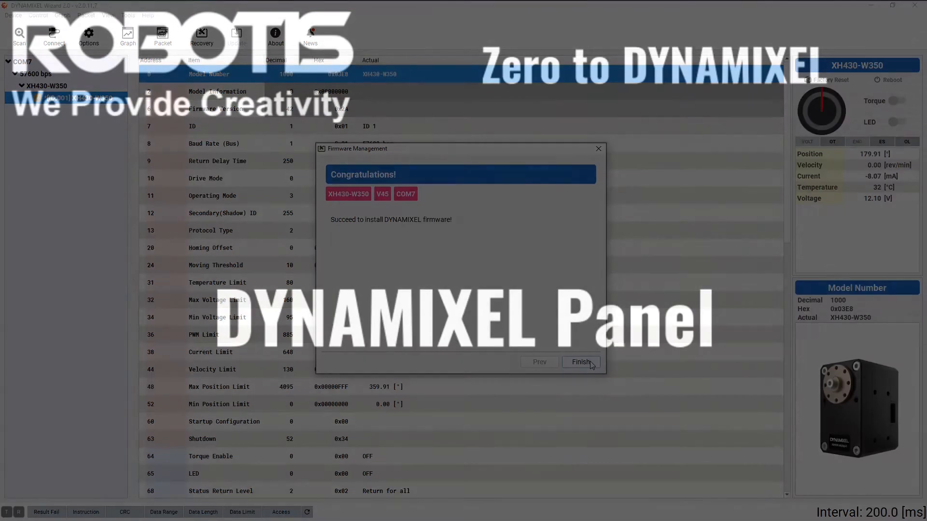
{"action": "left_click", "coordinate": [580, 362]}
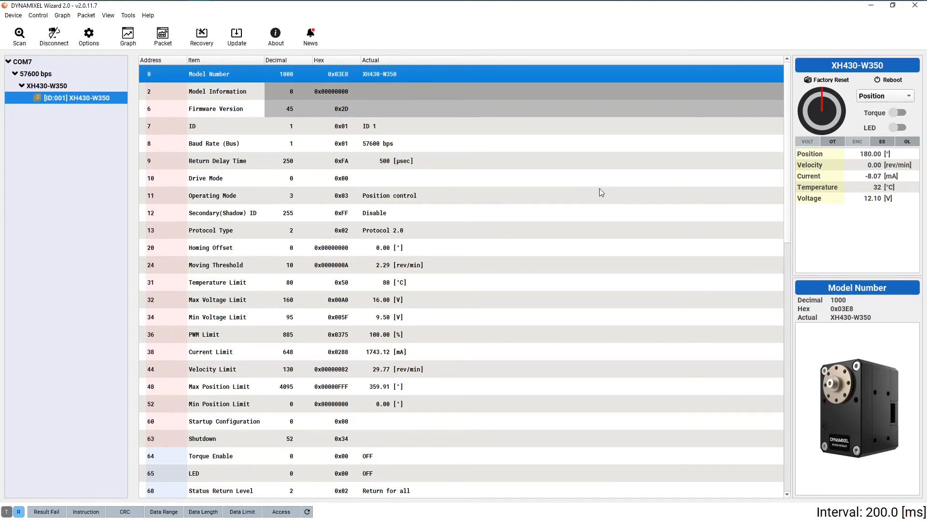
{"action": "mouse_move", "coordinate": [852, 196]}
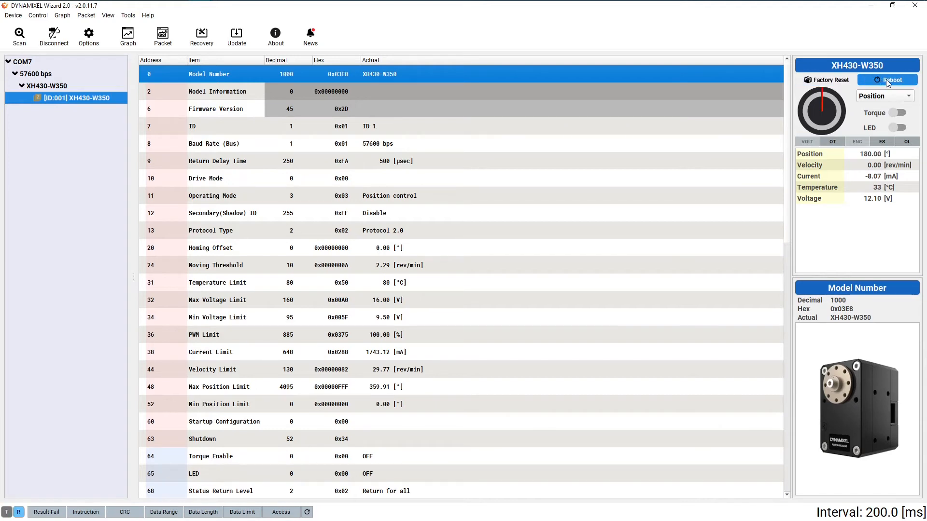
{"action": "mouse_move", "coordinate": [892, 80]}
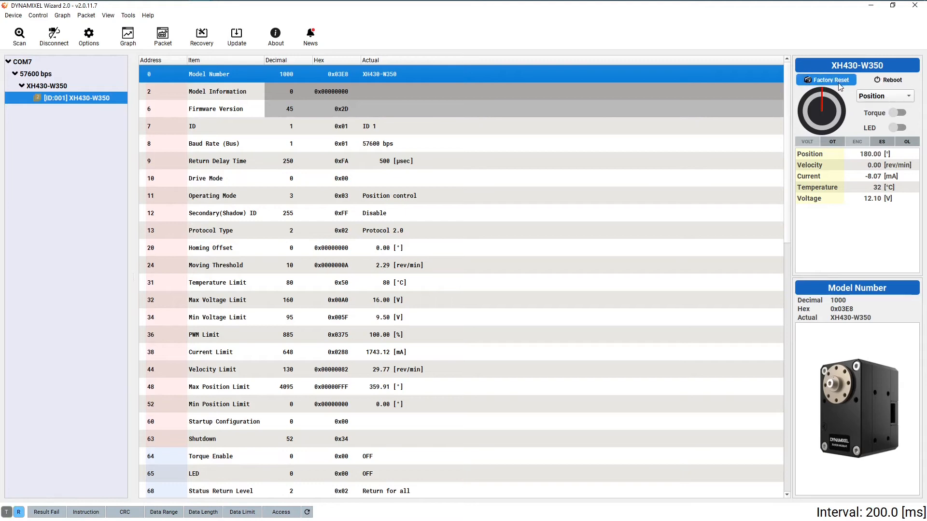
{"action": "mouse_move", "coordinate": [839, 87]}
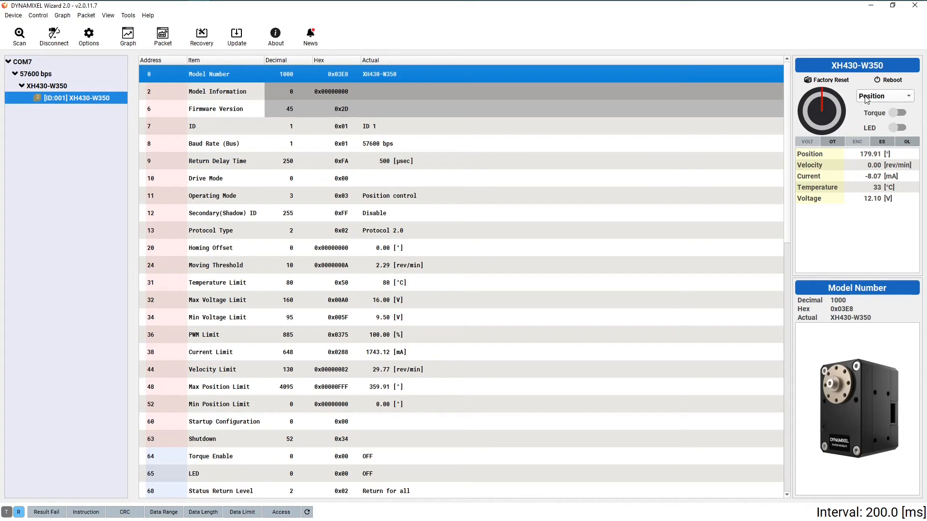
{"action": "left_click", "coordinate": [884, 95]}
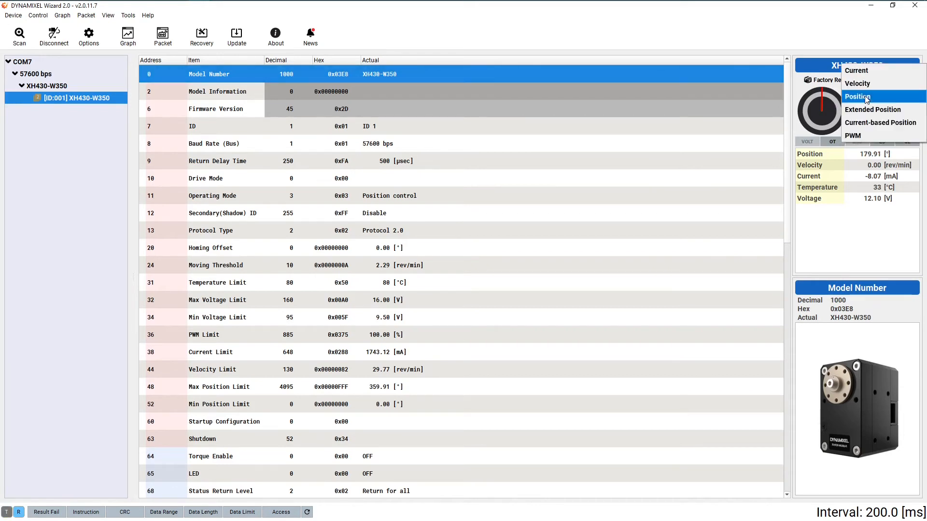
{"action": "mouse_move", "coordinate": [863, 71]}
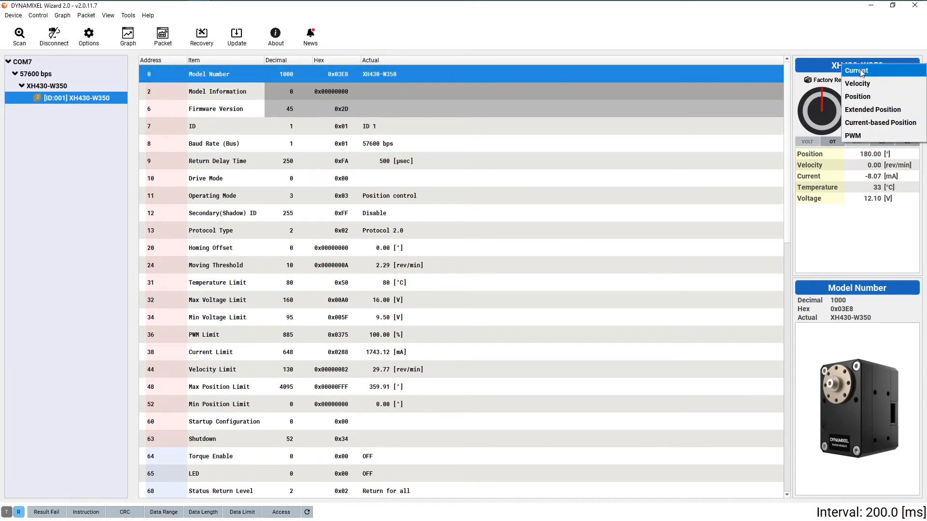
{"action": "mouse_move", "coordinate": [865, 123]}
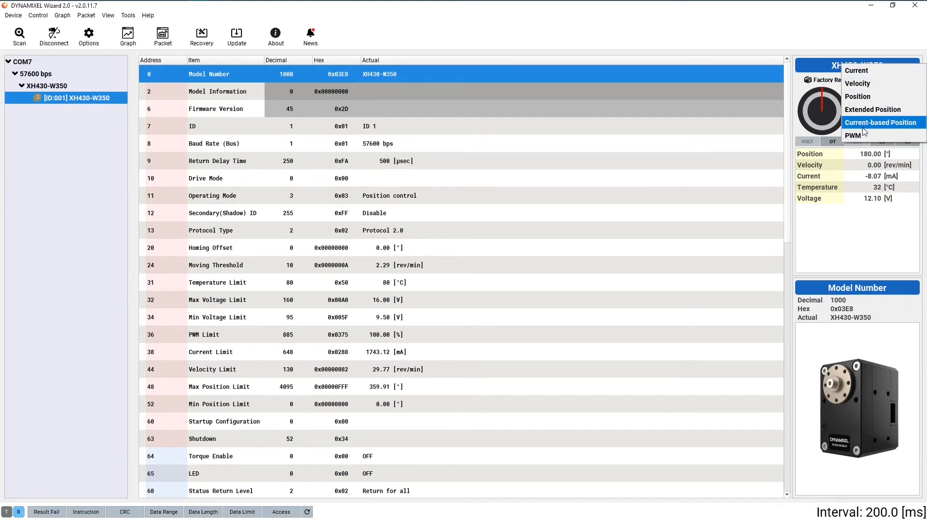
{"action": "left_click", "coordinate": [877, 97]}
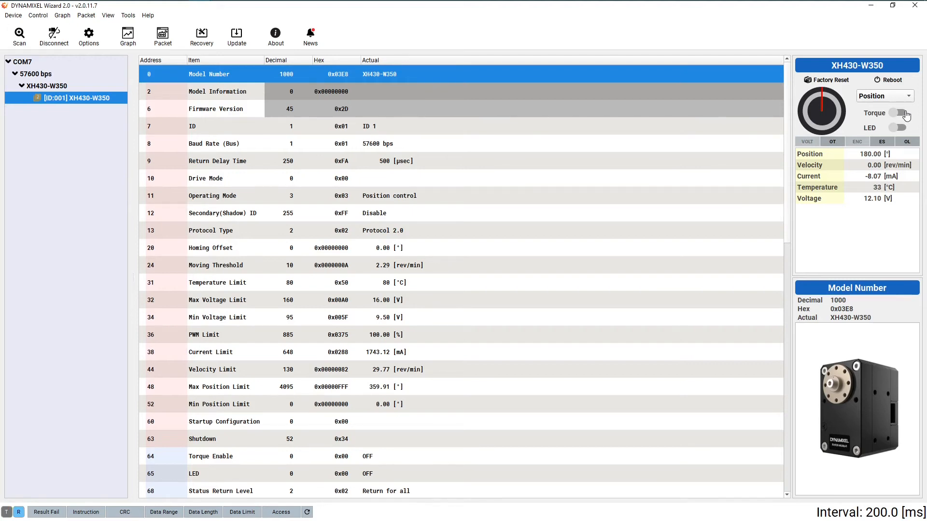
{"action": "left_click", "coordinate": [898, 128]}
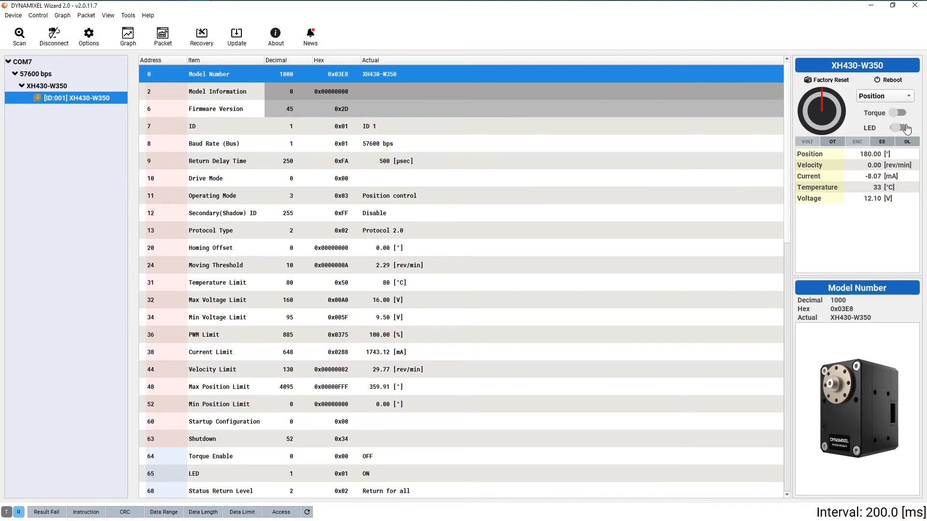
{"action": "left_click", "coordinate": [899, 127]}
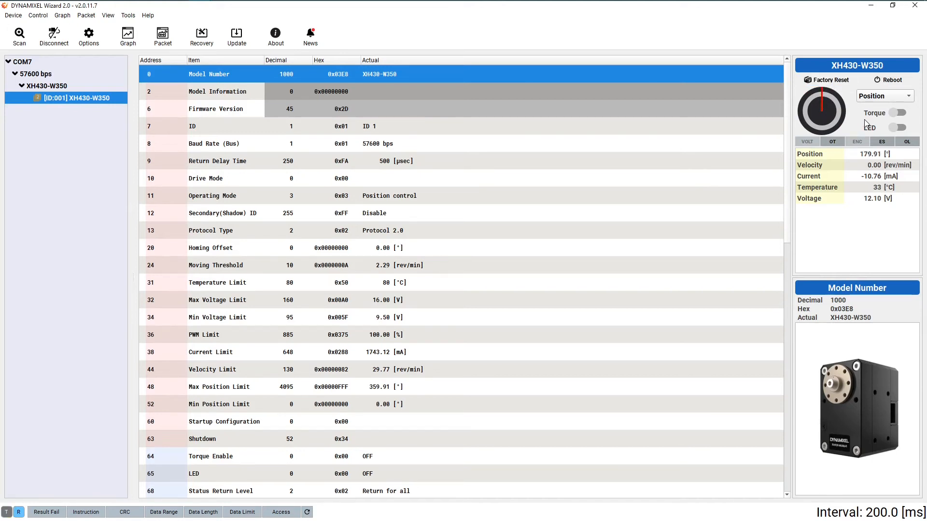
Switch the operating mode to Velocity control, then reopen the mode list to return to Position
{"action": "left_click", "coordinate": [884, 96]}
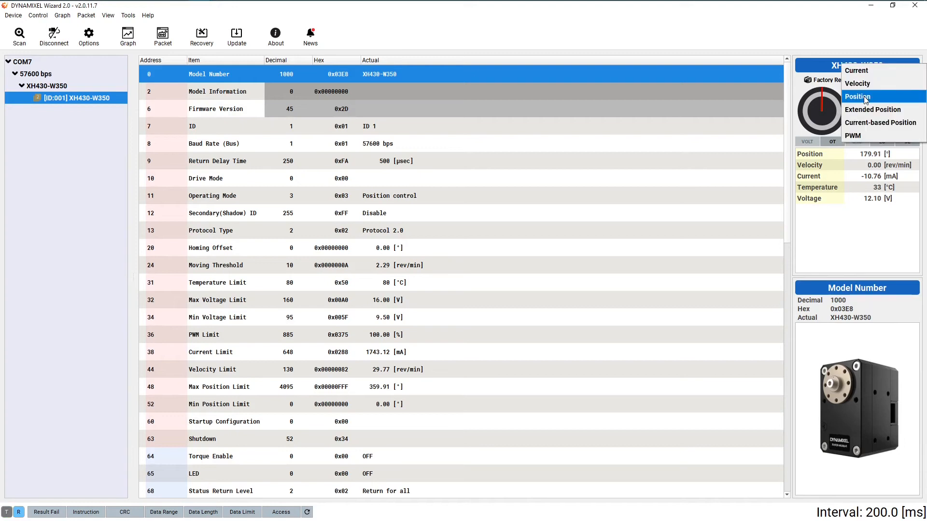
{"action": "left_click", "coordinate": [856, 83]}
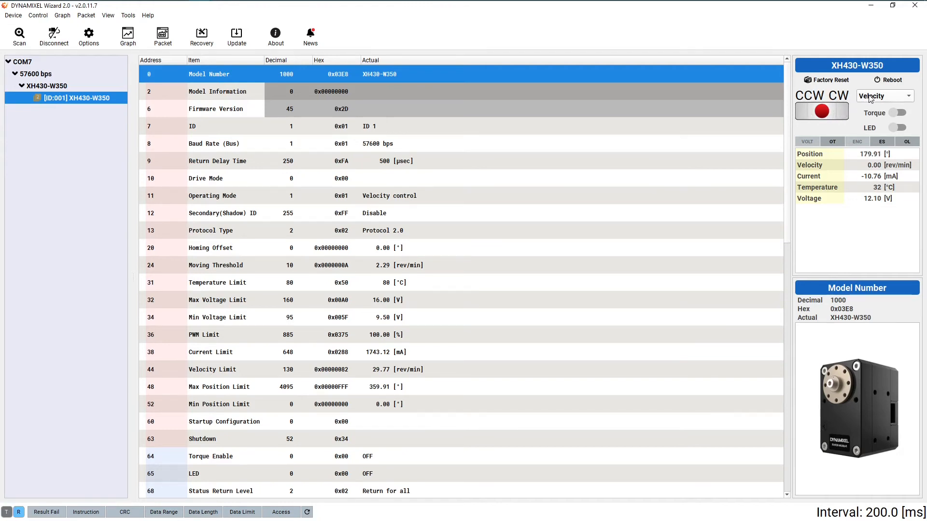
{"action": "left_click", "coordinate": [886, 95]}
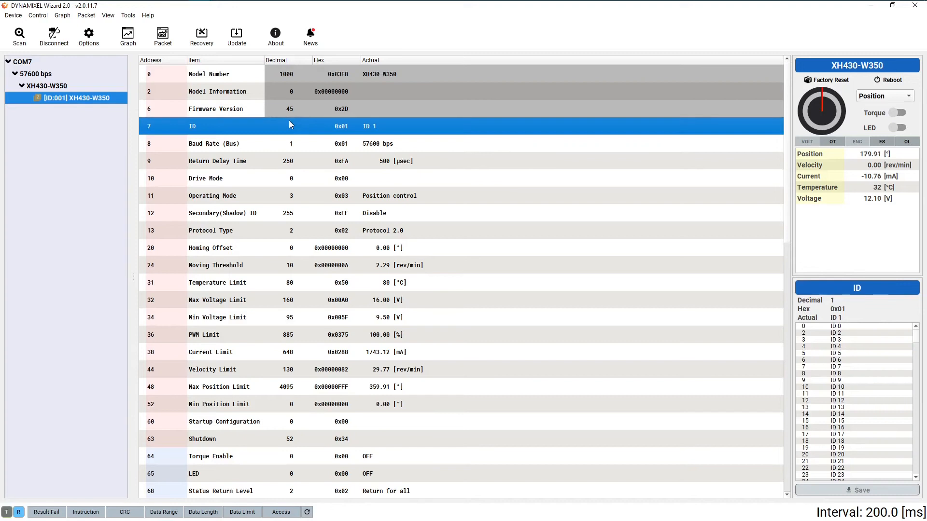
Review the Baud Rate, Return Delay Time and Operating Mode entries in the control table
{"action": "left_click", "coordinate": [212, 143]}
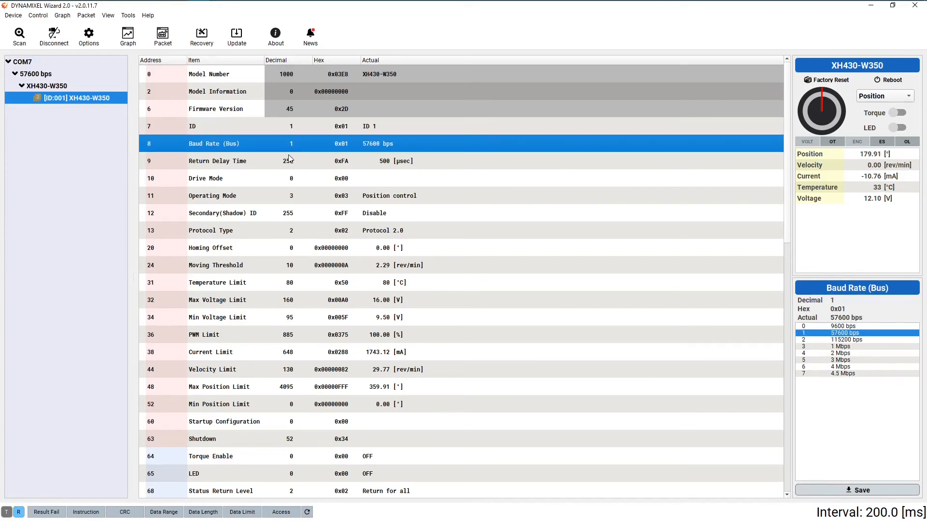
{"action": "left_click", "coordinate": [217, 161]}
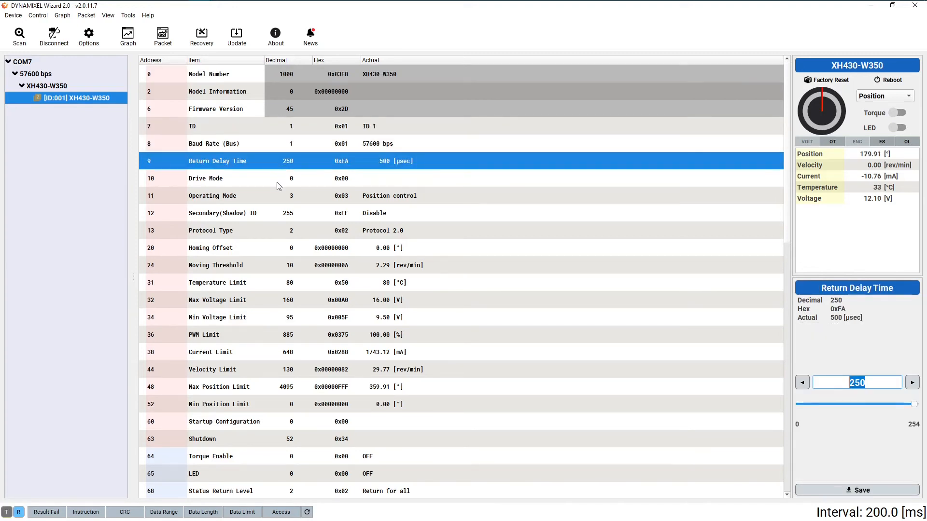
{"action": "left_click", "coordinate": [237, 196]}
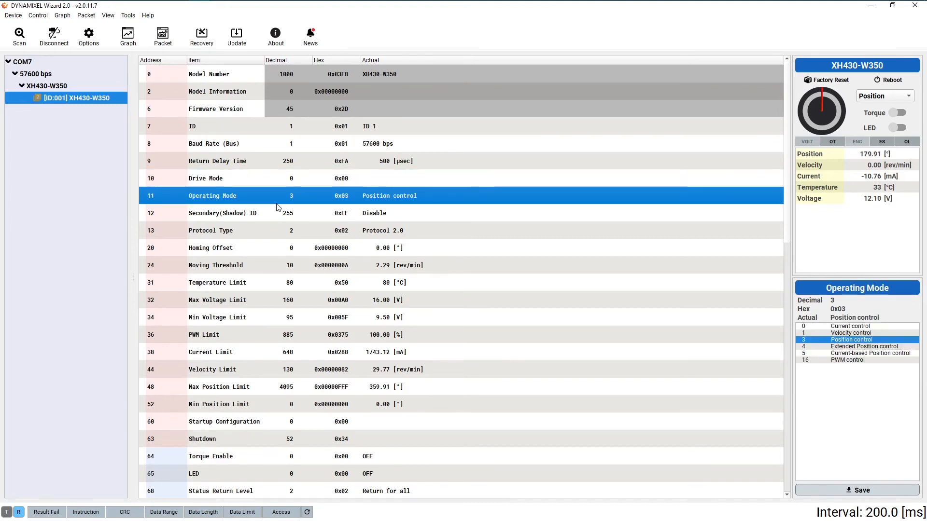
Adjust the Moving Threshold value with the arrows so it ends at 11 (2.52 rev/min)
{"action": "left_click", "coordinate": [236, 264]}
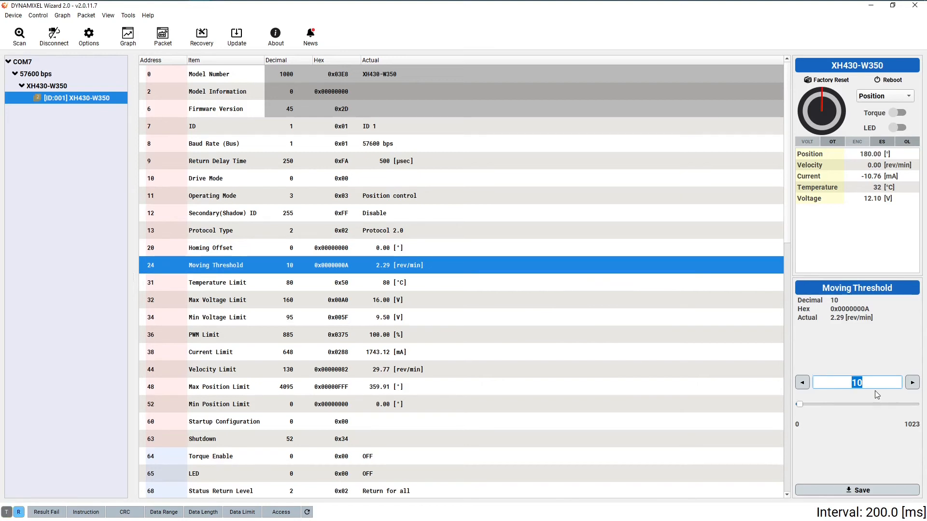
{"action": "left_click", "coordinate": [913, 382]}
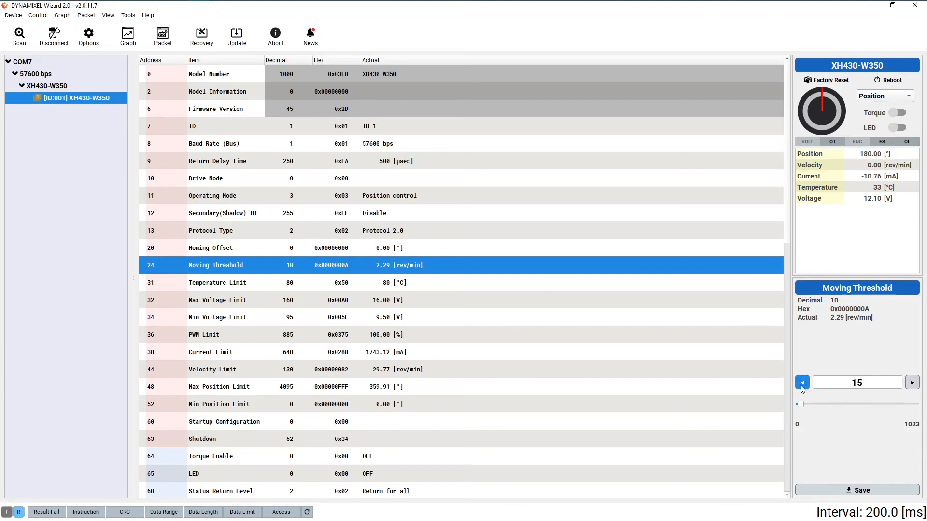
{"action": "left_click", "coordinate": [802, 383]}
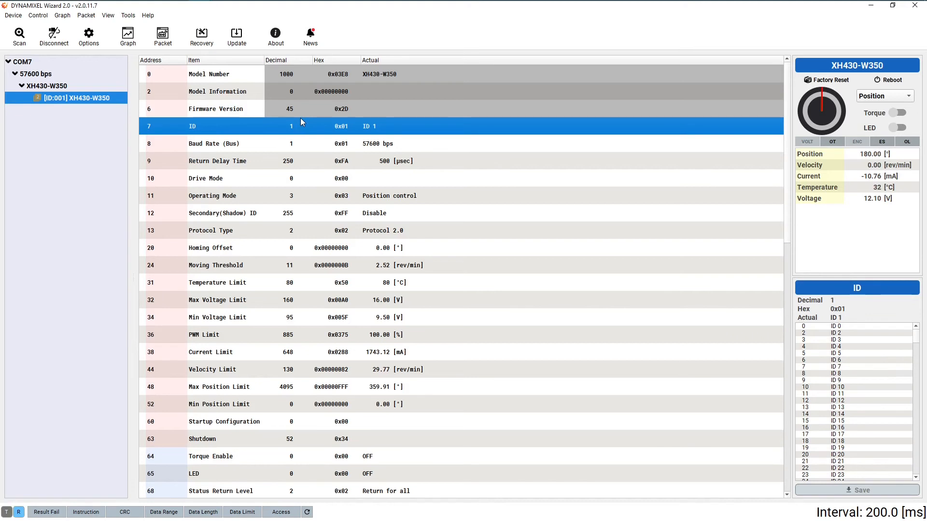
{"action": "mouse_move", "coordinate": [302, 124]}
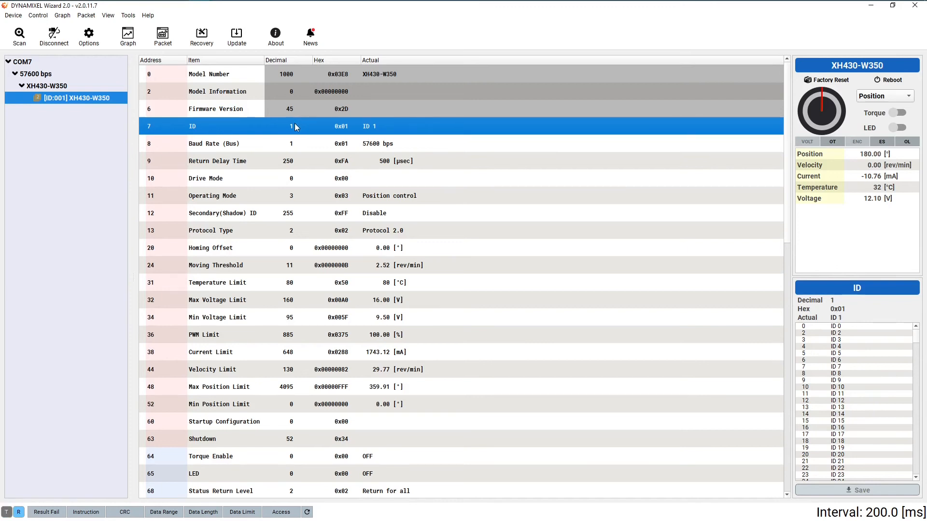
{"action": "mouse_move", "coordinate": [816, 428]}
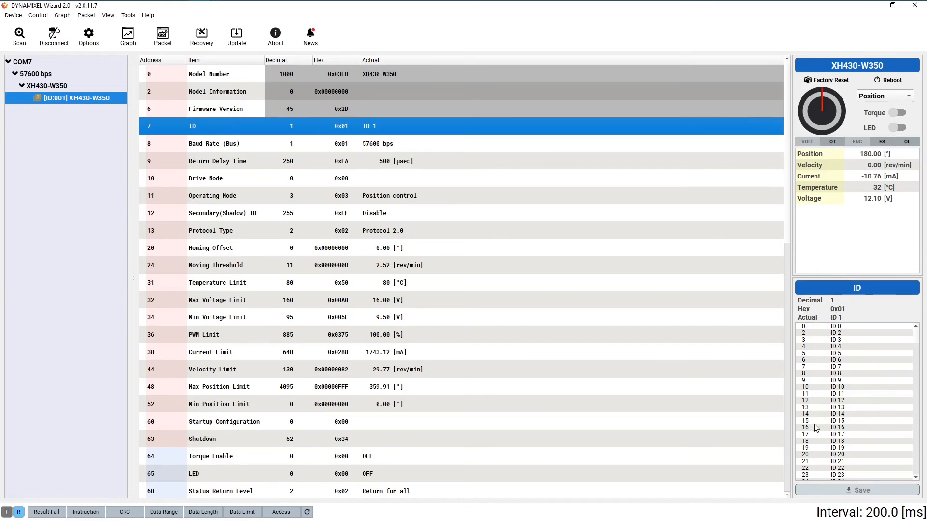
{"action": "mouse_move", "coordinate": [815, 311]}
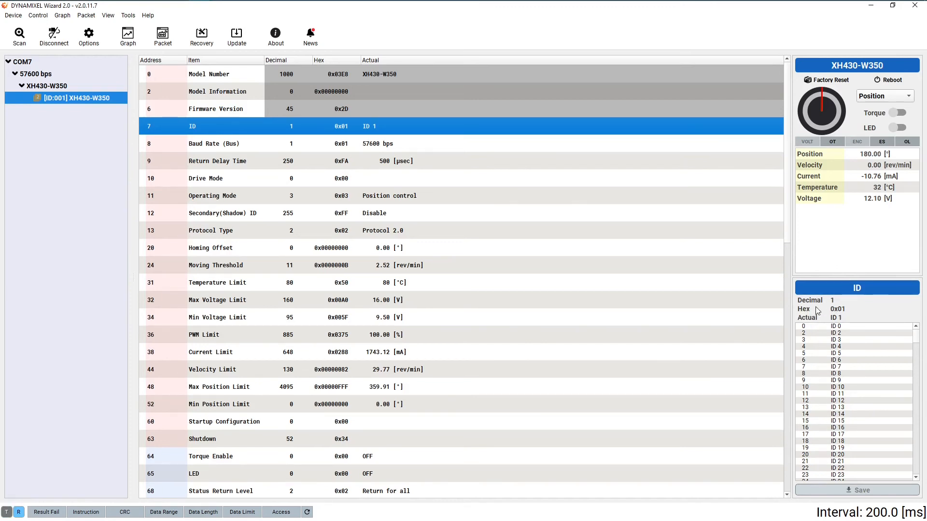
Set the servo's ID to 2 and save it, so the device tree lists ID 002
{"action": "left_click", "coordinate": [836, 334]}
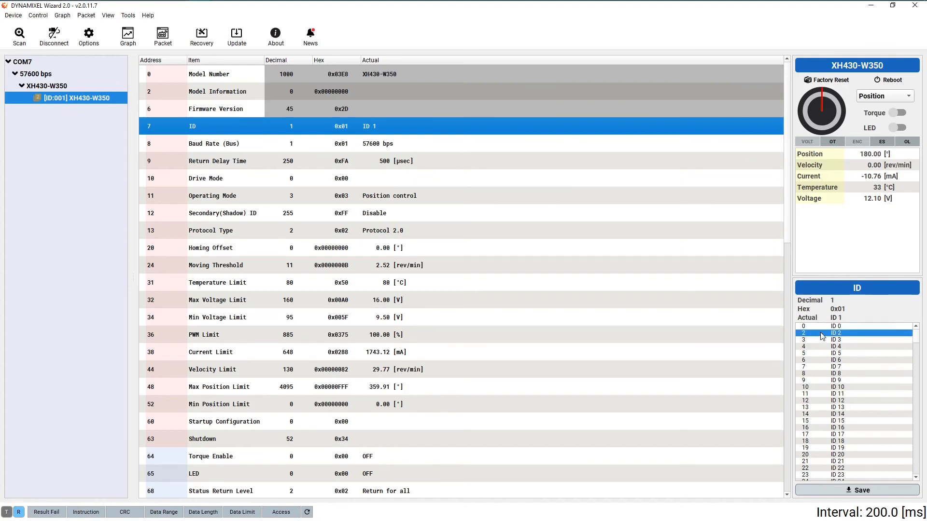
{"action": "left_click", "coordinate": [839, 333]}
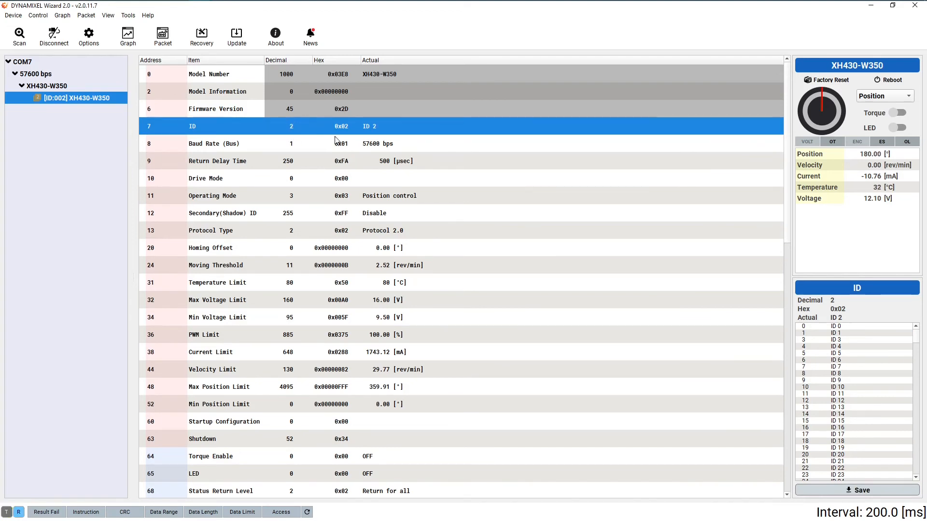
{"action": "mouse_move", "coordinate": [383, 125]}
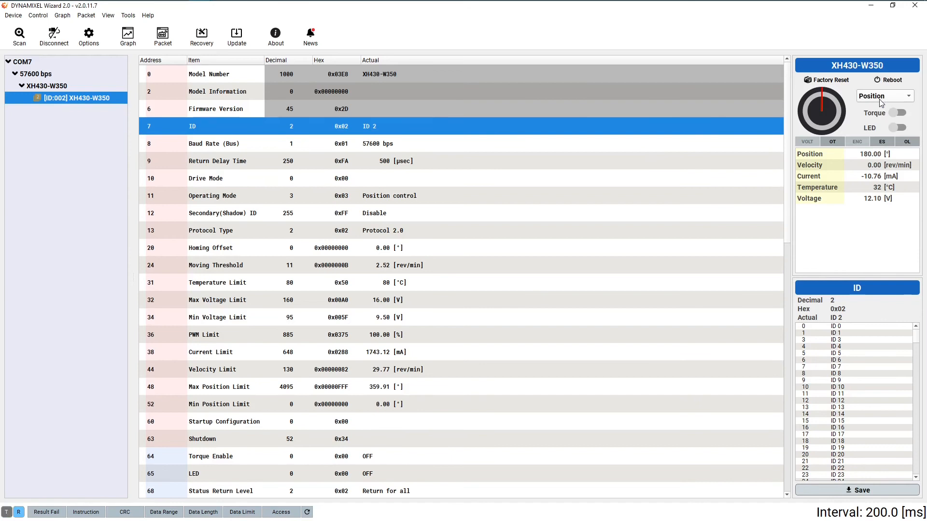
Enable torque so Torque Enable reads ON, with the servo holding near 180°
{"action": "left_click", "coordinate": [896, 112]}
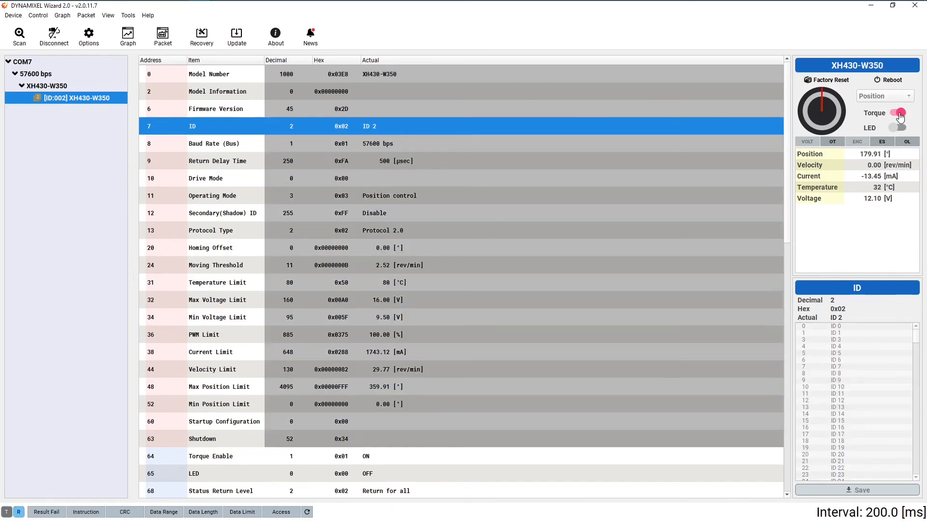
{"action": "left_click", "coordinate": [897, 113]}
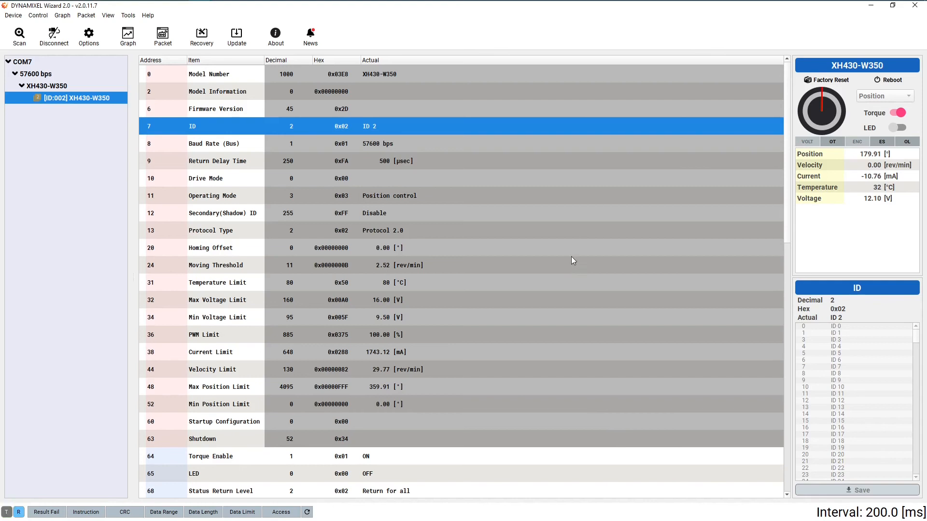
{"action": "mouse_move", "coordinate": [549, 124]}
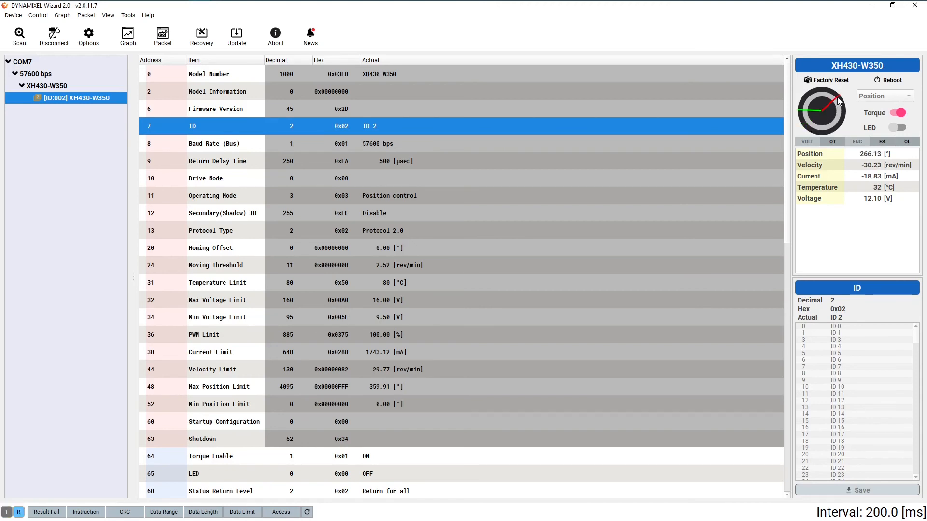
Set Goal Position to 3073 via the -90° button so the servo holds at 270°
{"action": "scroll", "scroll_direction": "down", "scroll_amount": 3}
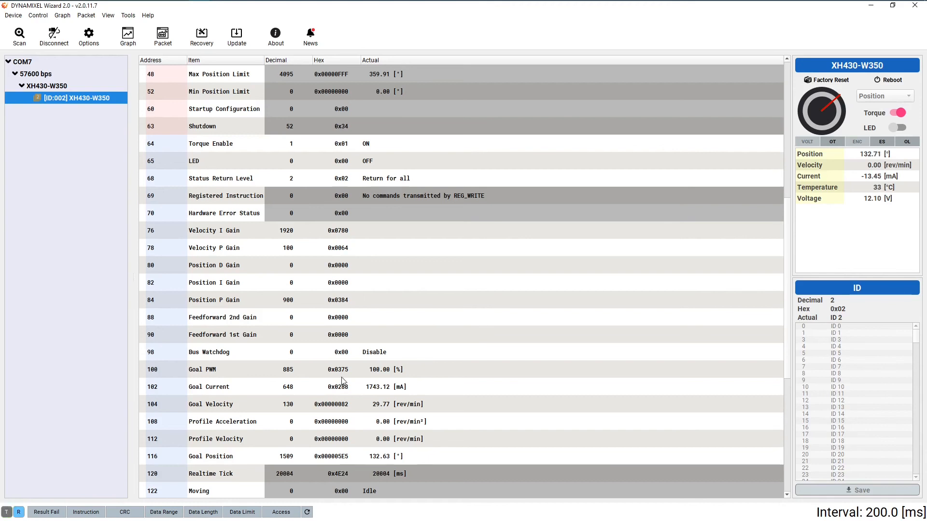
{"action": "left_click", "coordinate": [210, 455]}
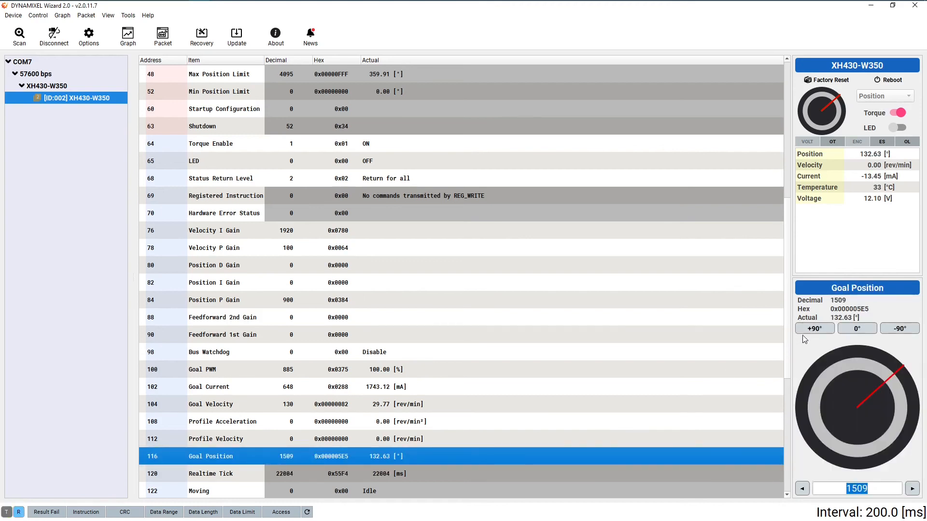
{"action": "left_click", "coordinate": [899, 328]}
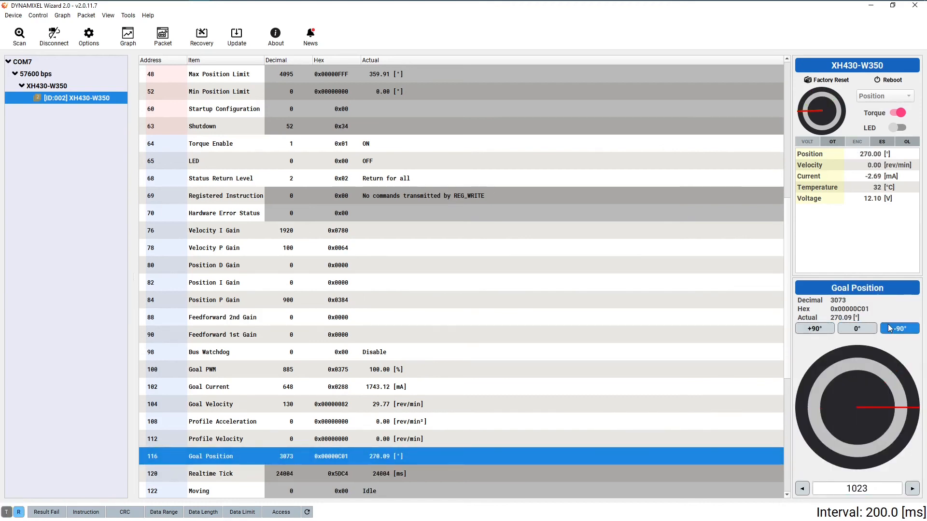